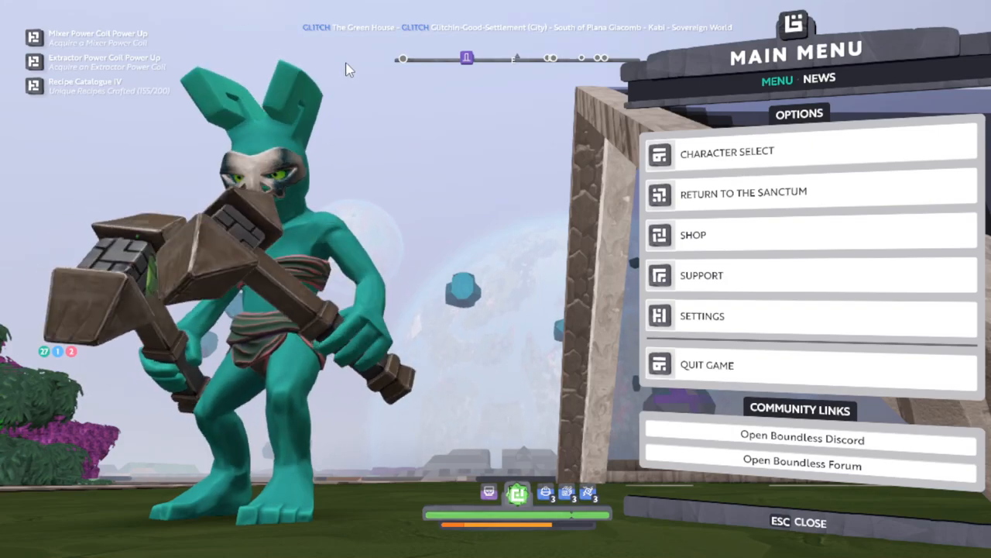
# Step: Close the main menu and resume first-person play facing the wooden frame
pyautogui.press('Escape')
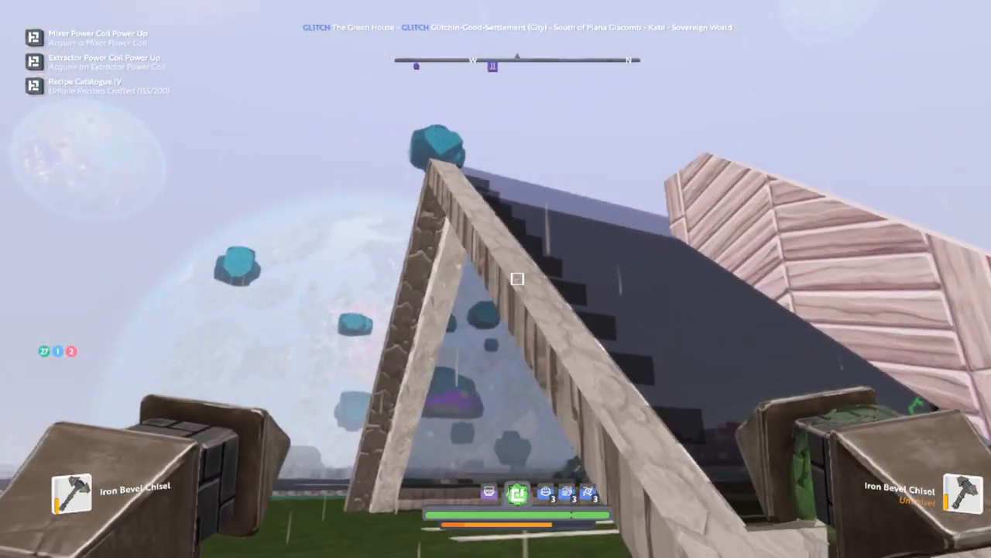
pyautogui.moveTo(496, 279)
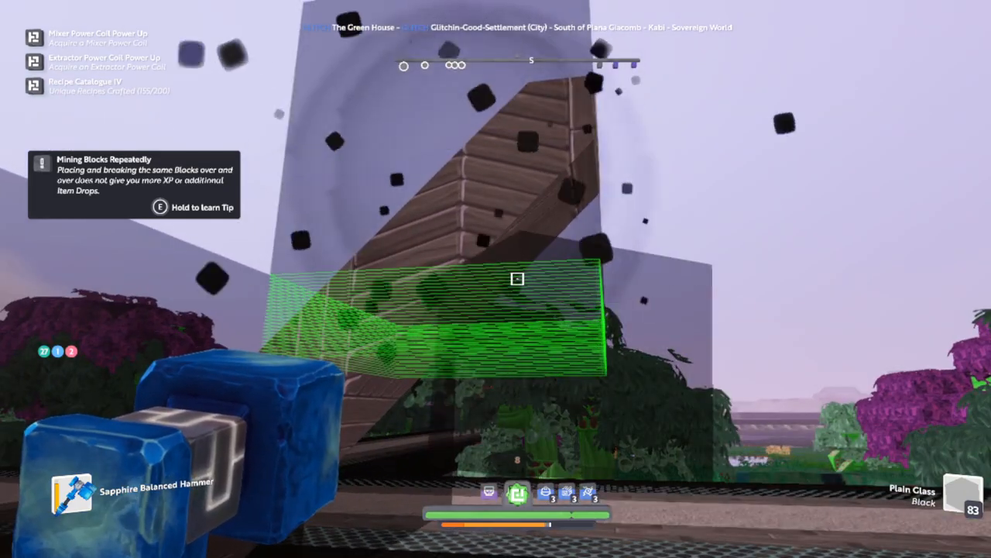
# Step: Break the misplaced glass block, then chisel the remaining glass block at the frame's base with the Iron Bevel Chisel
pyautogui.click(517, 279)
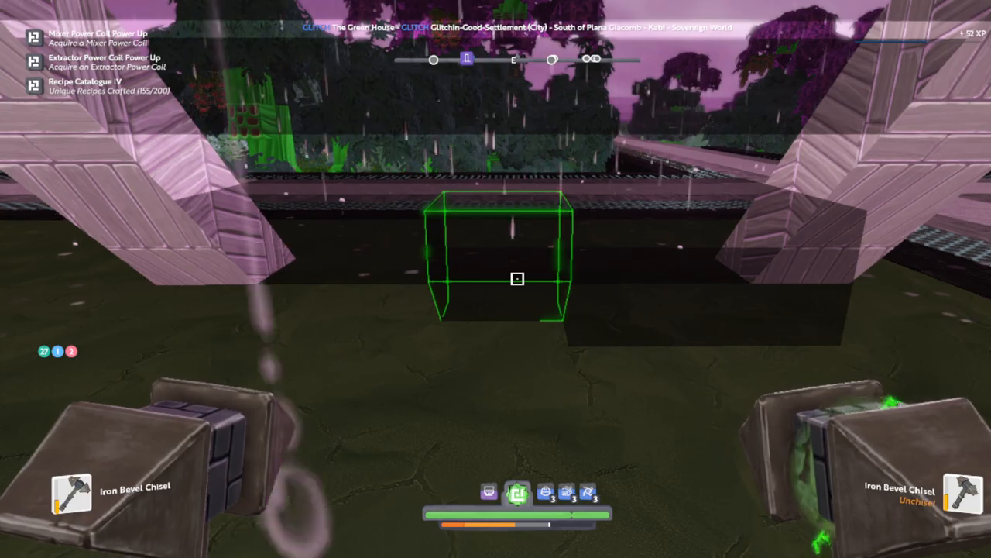
pyautogui.click(518, 279)
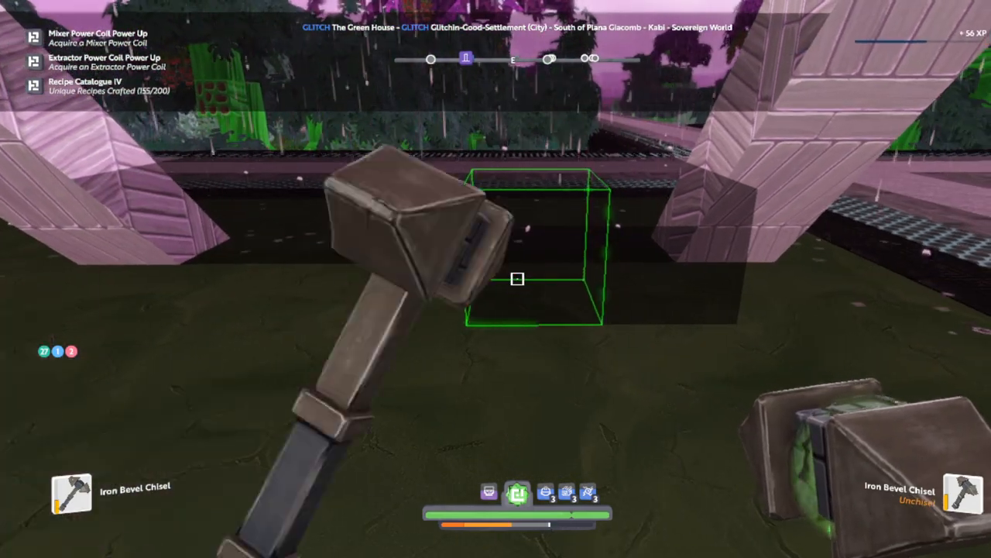
pyautogui.click(517, 279)
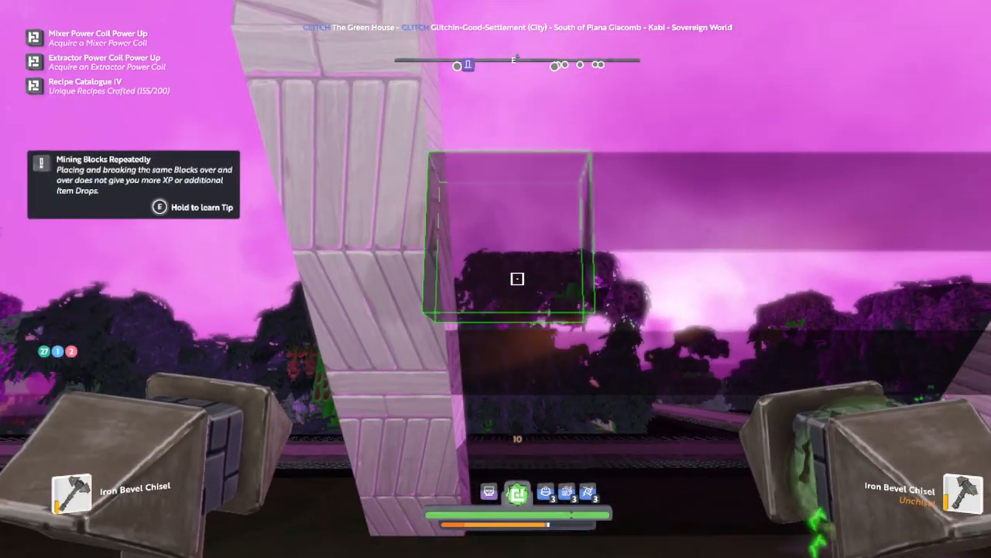
# Step: Bevel the glass block beside the wooden beam down into a thin slab
pyautogui.click(518, 279)
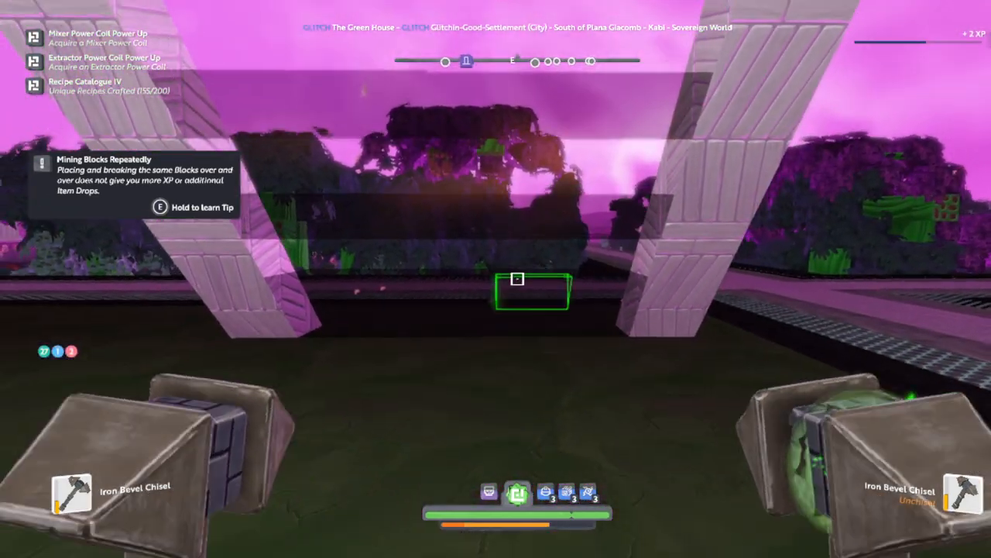
pyautogui.moveTo(495, 279)
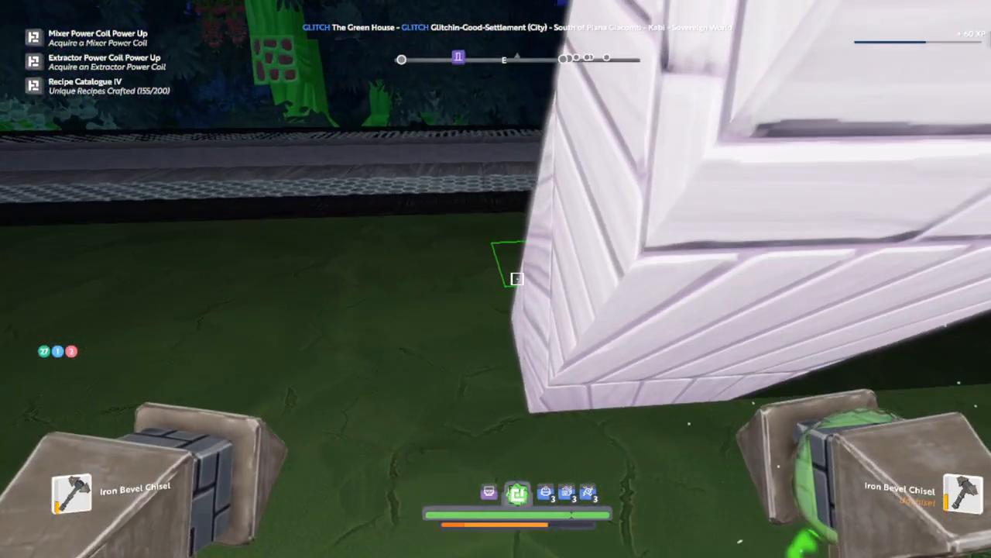
pyautogui.moveTo(496, 279)
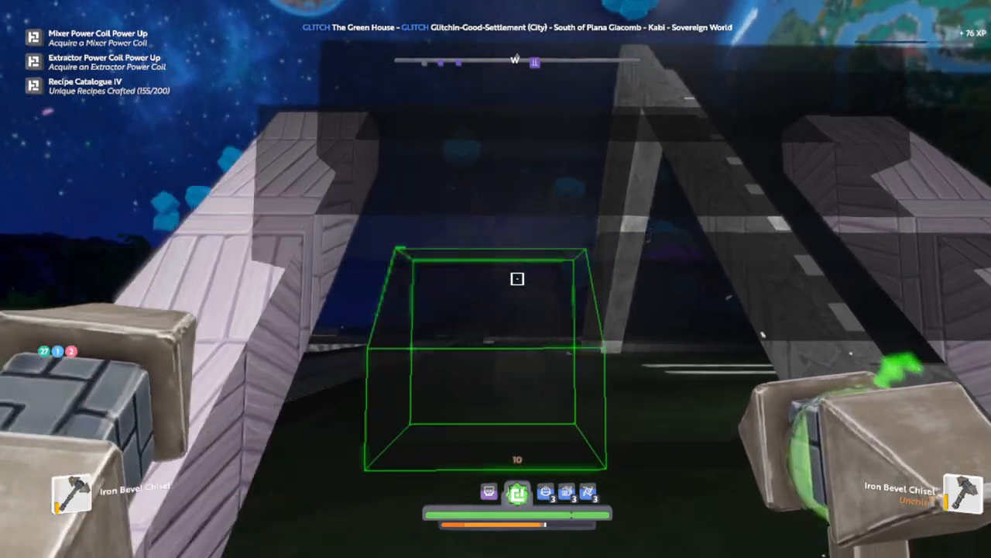
# Step: Chisel a diagonal beam block to refine the A-frame shape
pyautogui.click(518, 279)
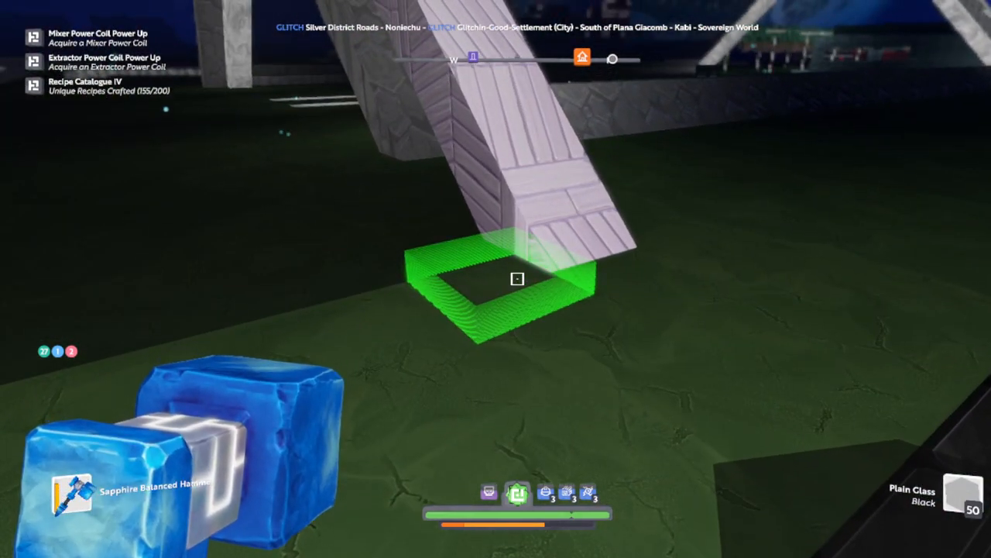
# Step: Re-equip the Iron Bevel Chisel and work the block at the foot of the slanted beam
pyautogui.click(517, 279)
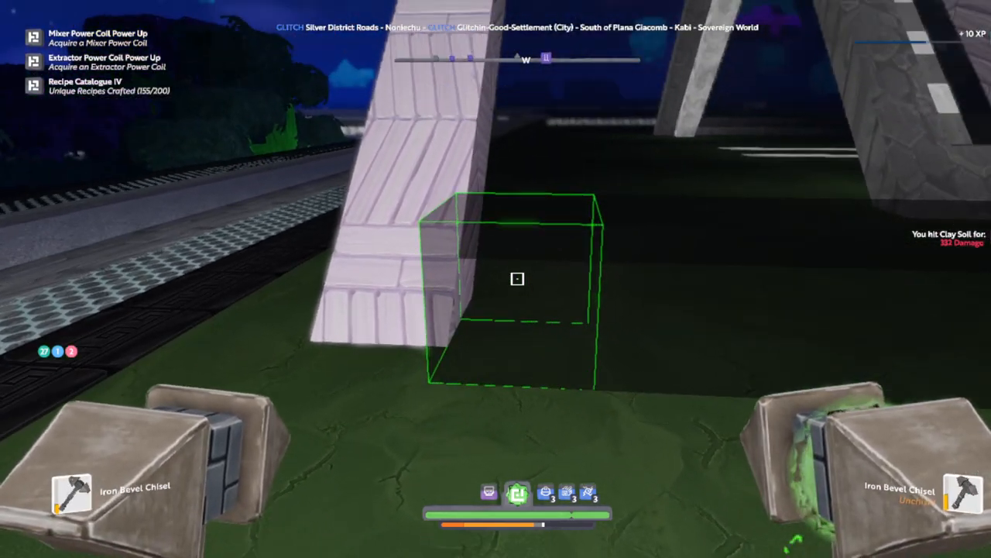
pyautogui.click(518, 279)
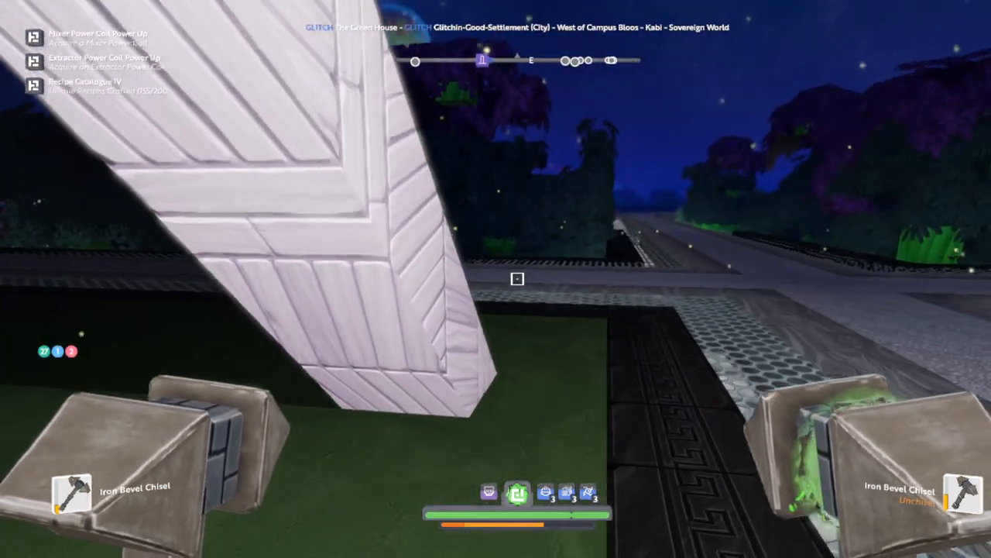
pyautogui.moveTo(496, 279)
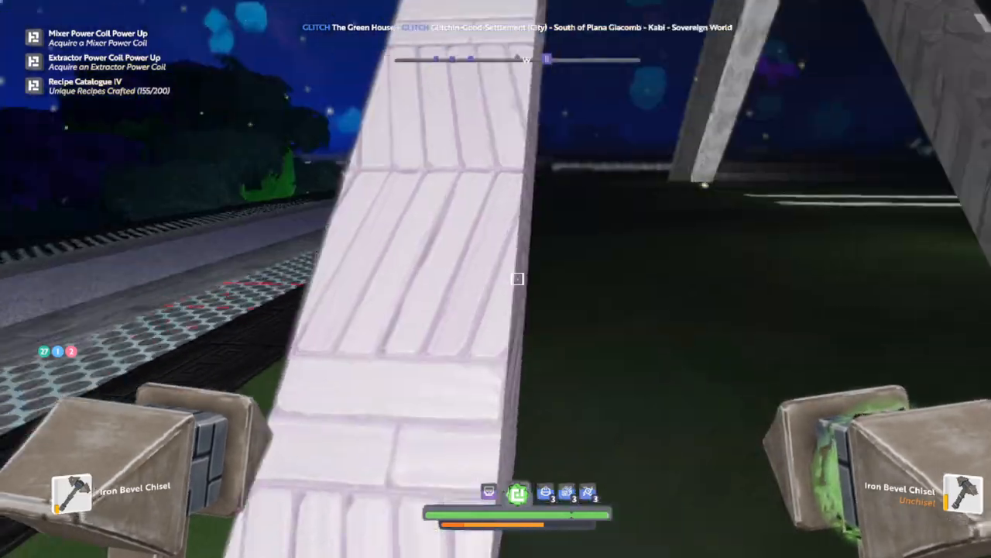
pyautogui.moveTo(517, 279)
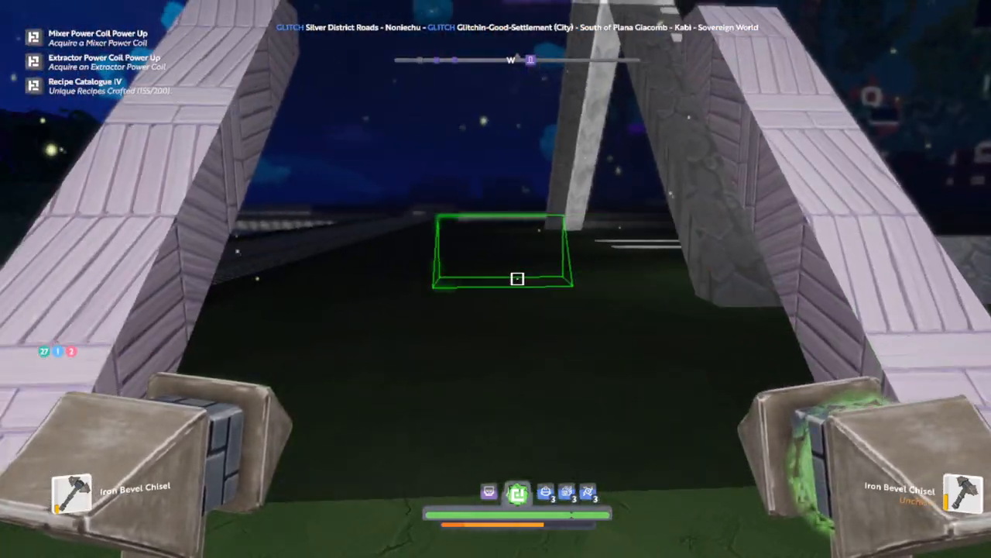